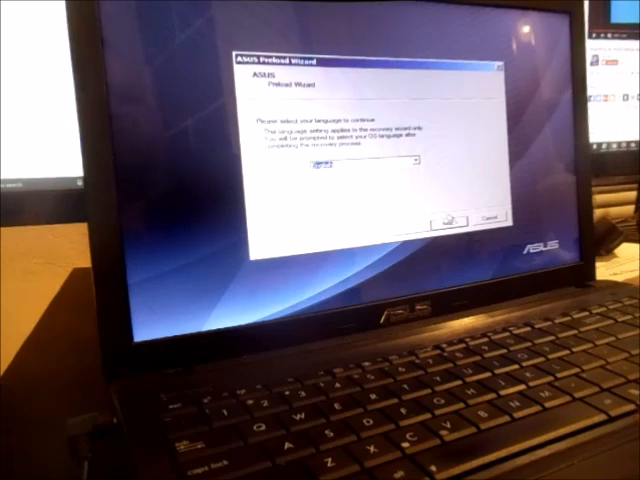
# Step: Advance past the language selection and recovery warning pages with Next
pyautogui.click(452, 218)
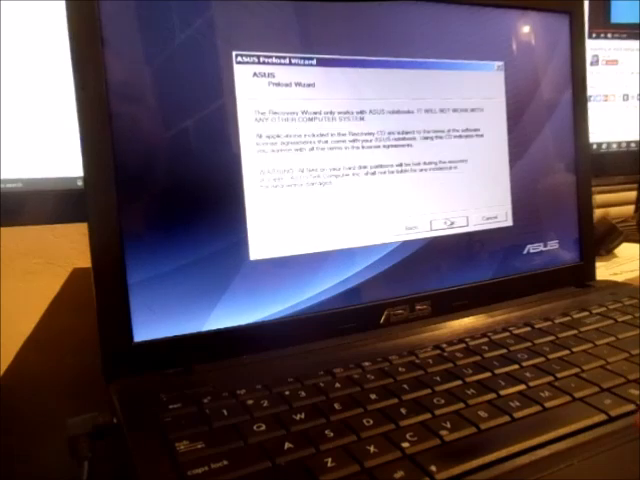
pyautogui.click(444, 220)
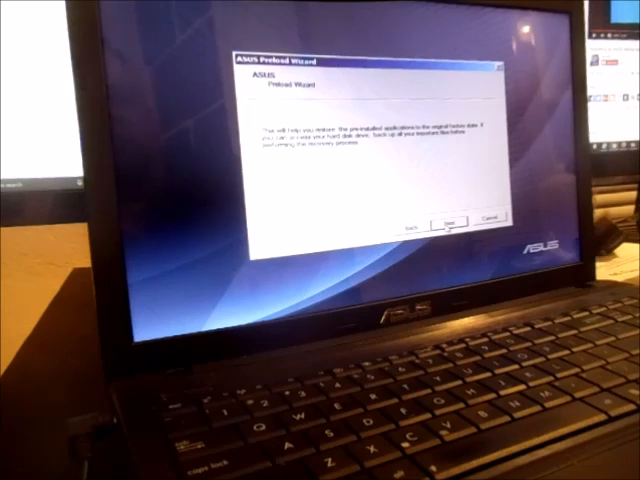
# Step: Confirm the final notice to begin restoring the laptop to factory defaults
pyautogui.click(448, 220)
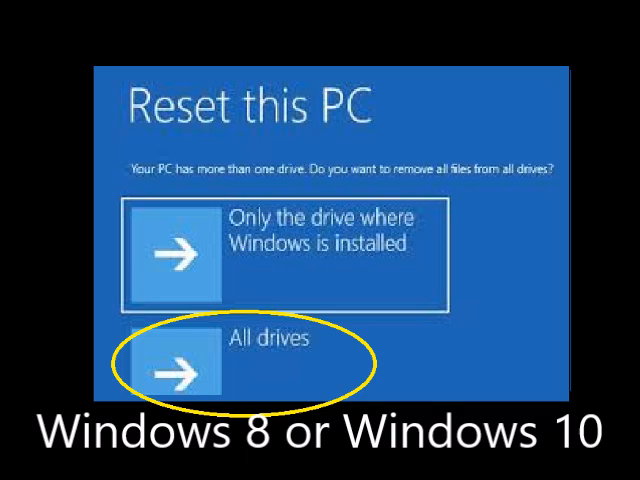
# Step: Choose 'All drives' on the Reset this PC screen, reaching the drive-cleaning question
pyautogui.click(180, 370)
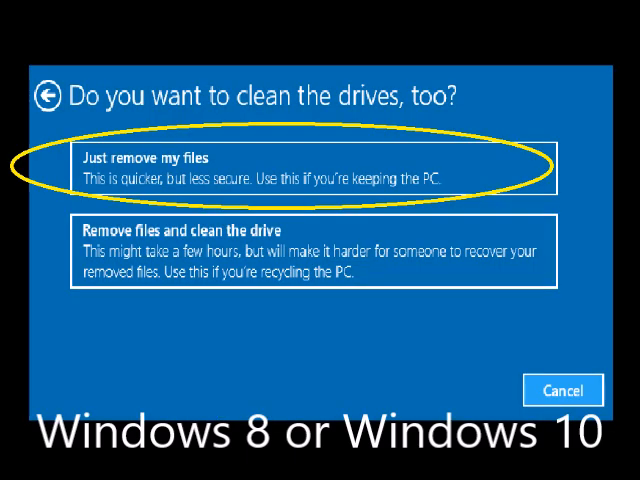